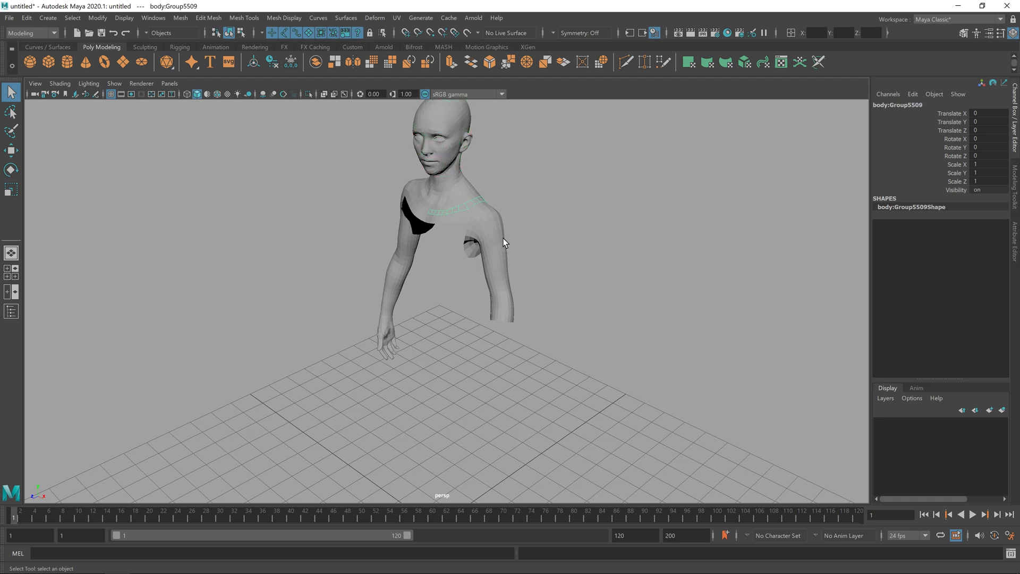
Select one fragment of the upper arm to show the body is in separate pieces.
left_click(501, 244)
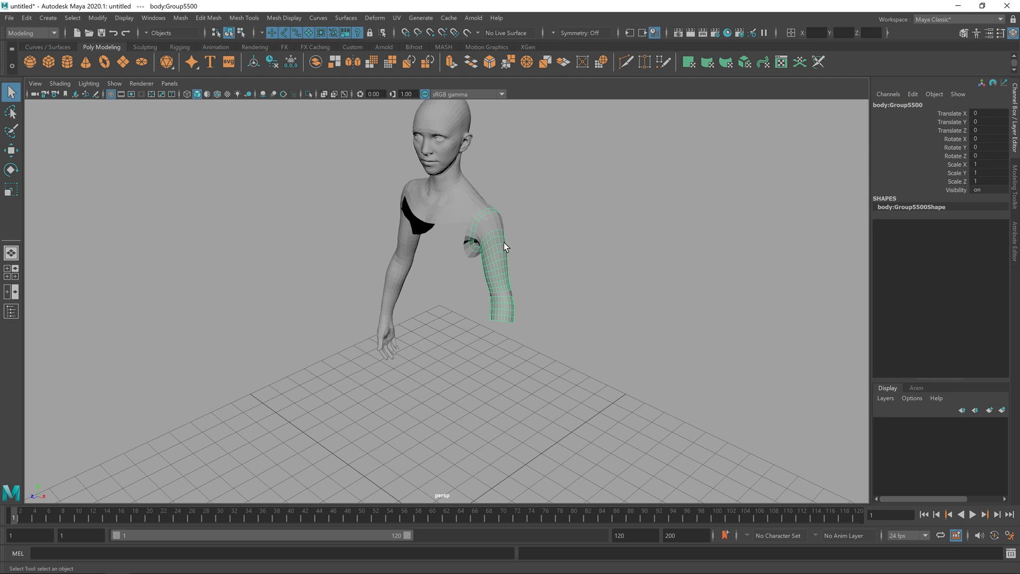
mouse_move(506, 240)
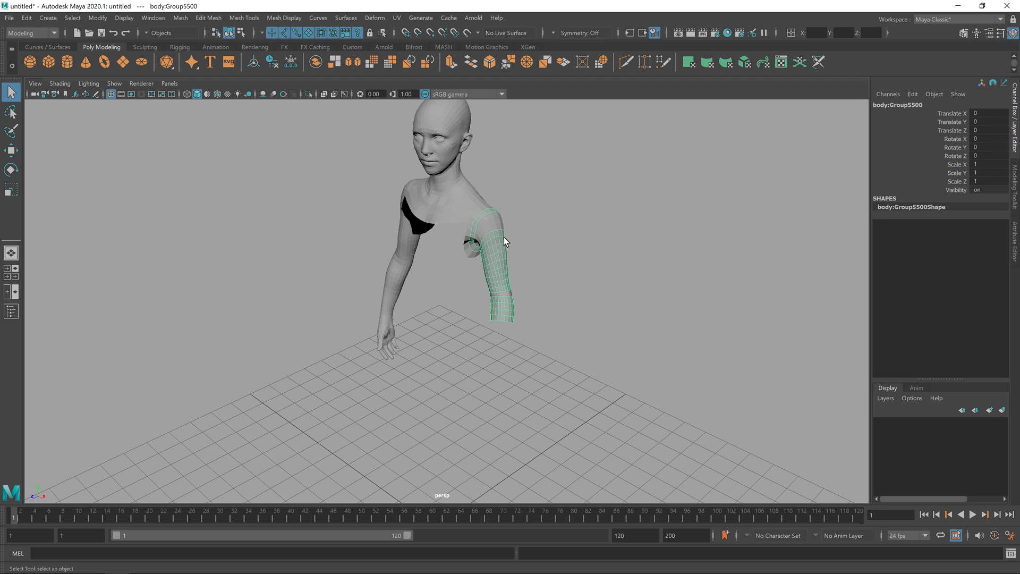
mouse_move(502, 245)
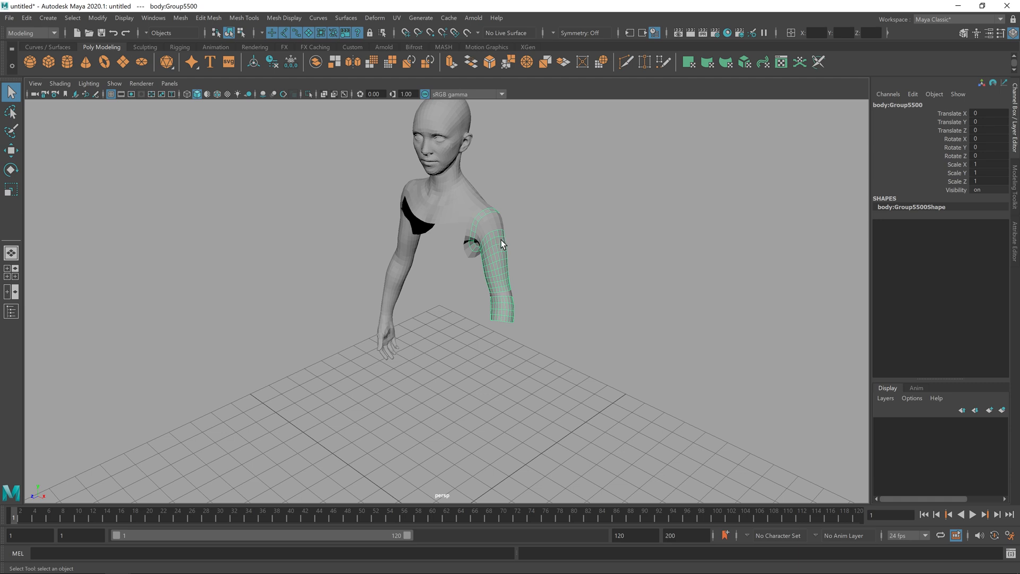
mouse_move(510, 242)
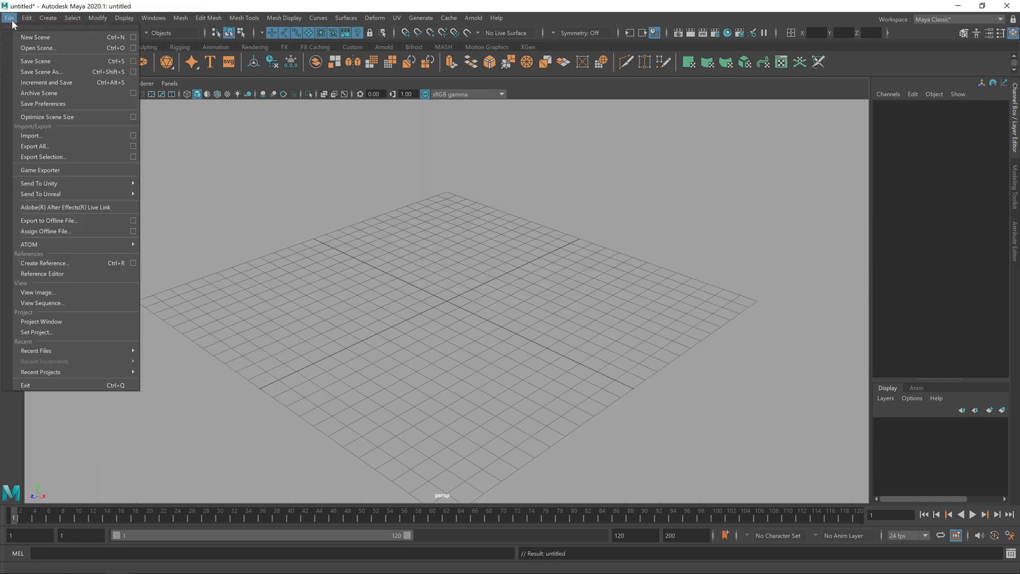
mouse_move(70, 141)
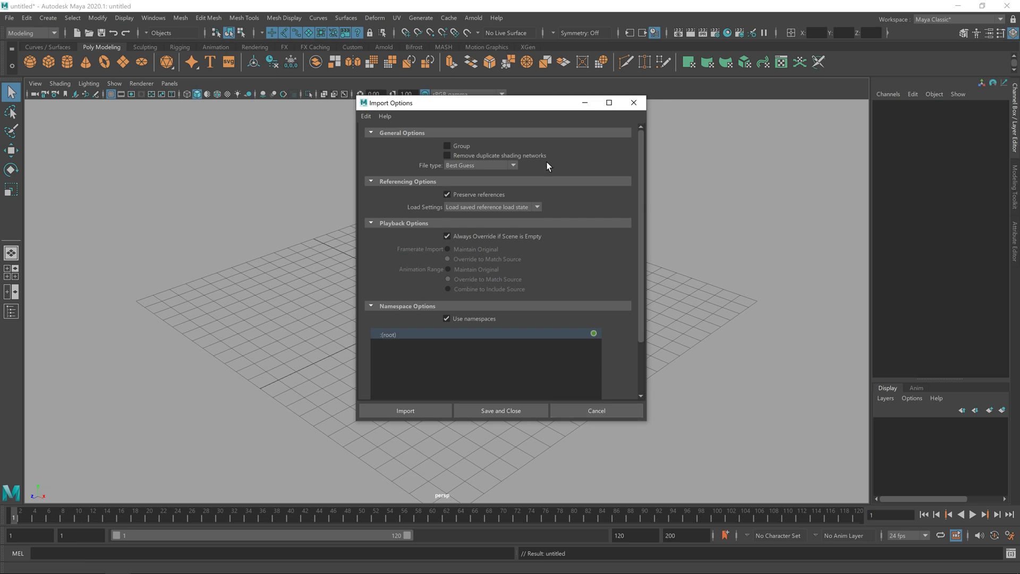
mouse_move(431, 172)
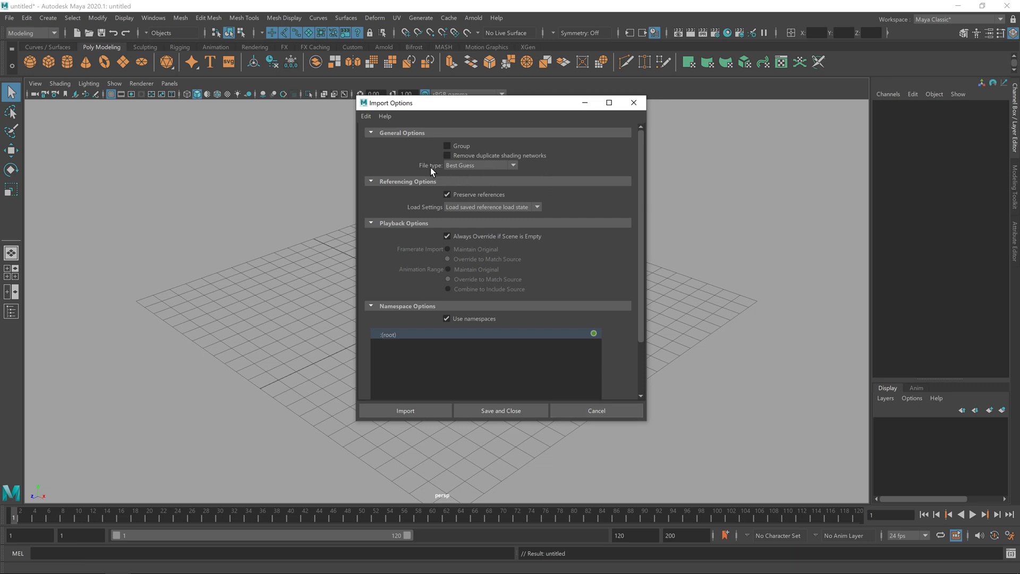
Choose OBJ as the import file type.
left_click(480, 165)
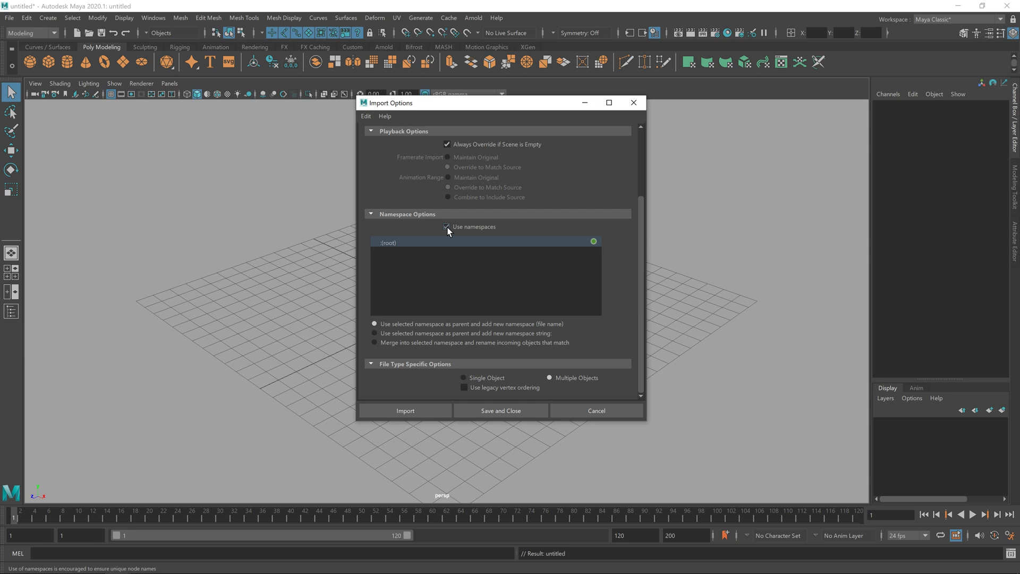
Turn off Use namespaces and resolve only clashing nodes with the file name.
left_click(446, 227)
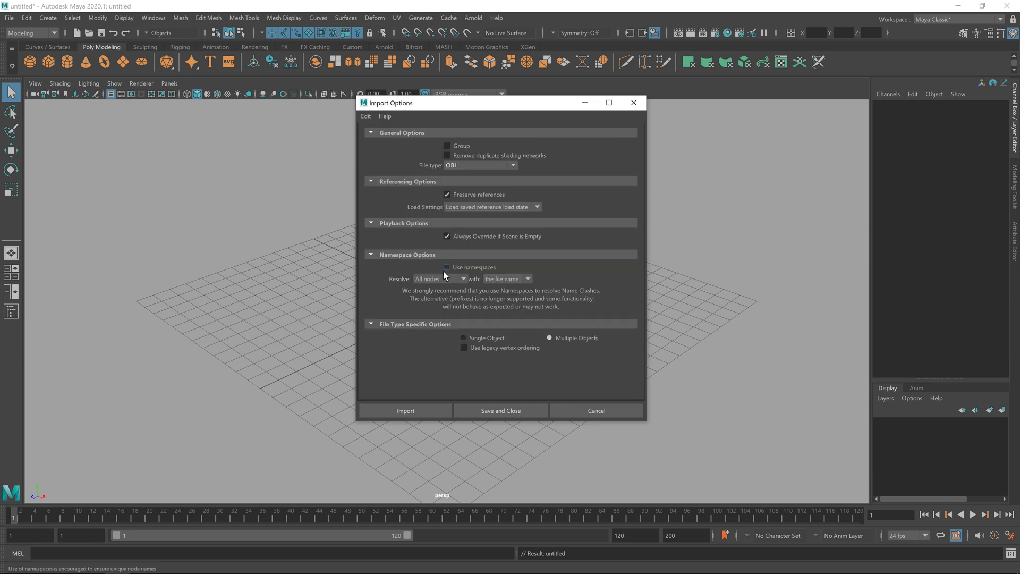
left_click(441, 278)
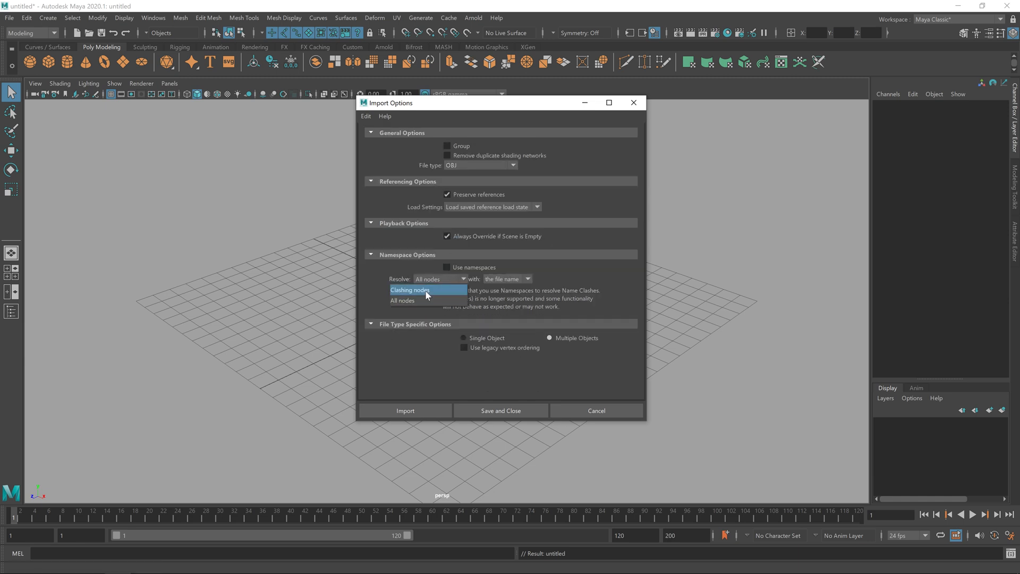
left_click(410, 290)
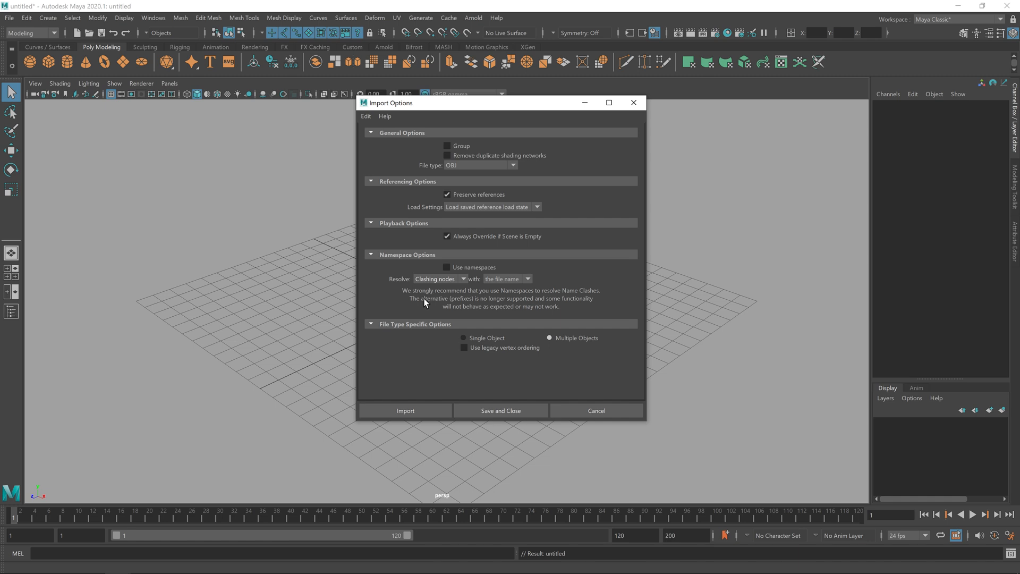
mouse_move(416, 289)
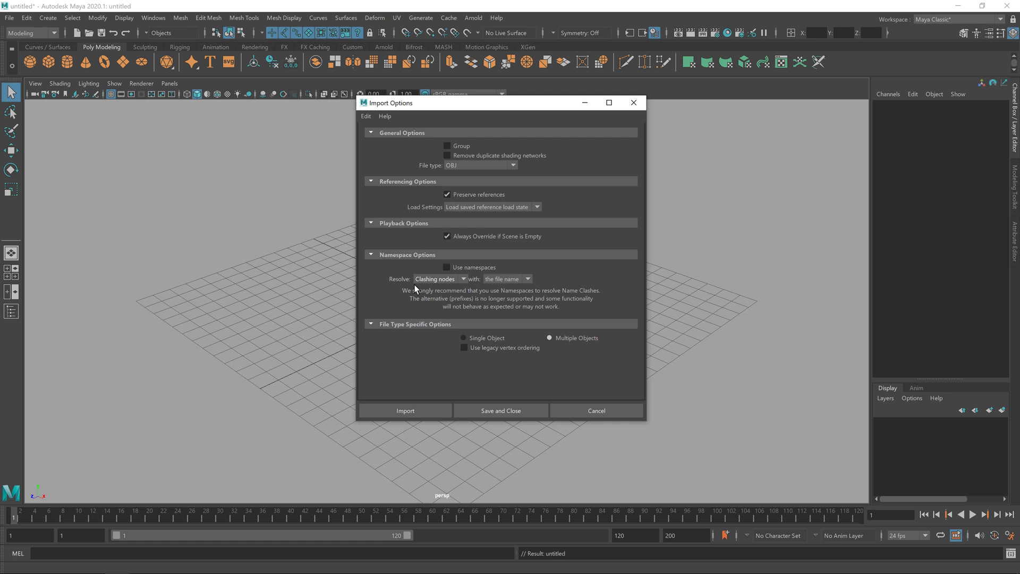
mouse_move(418, 290)
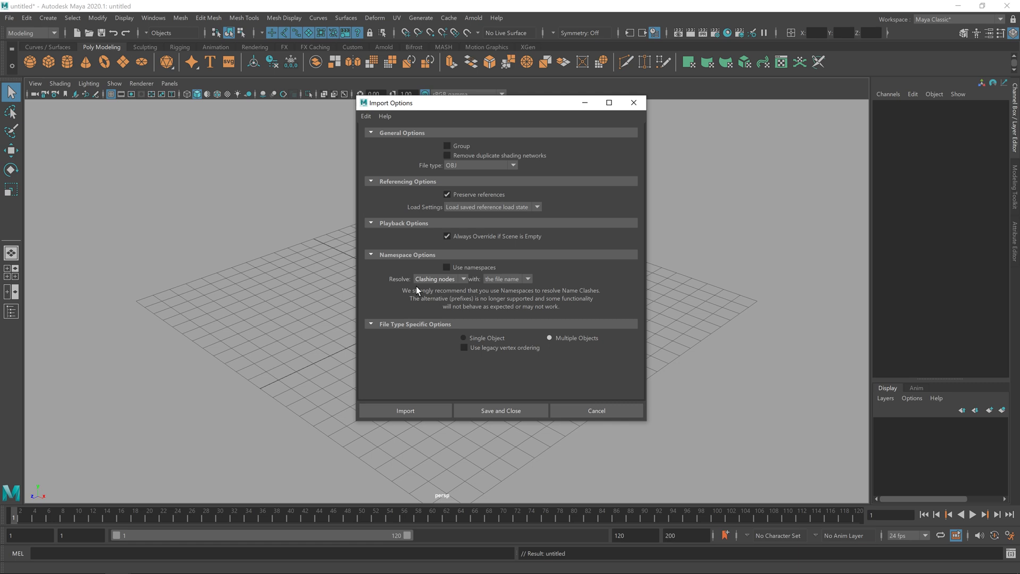
mouse_move(399, 336)
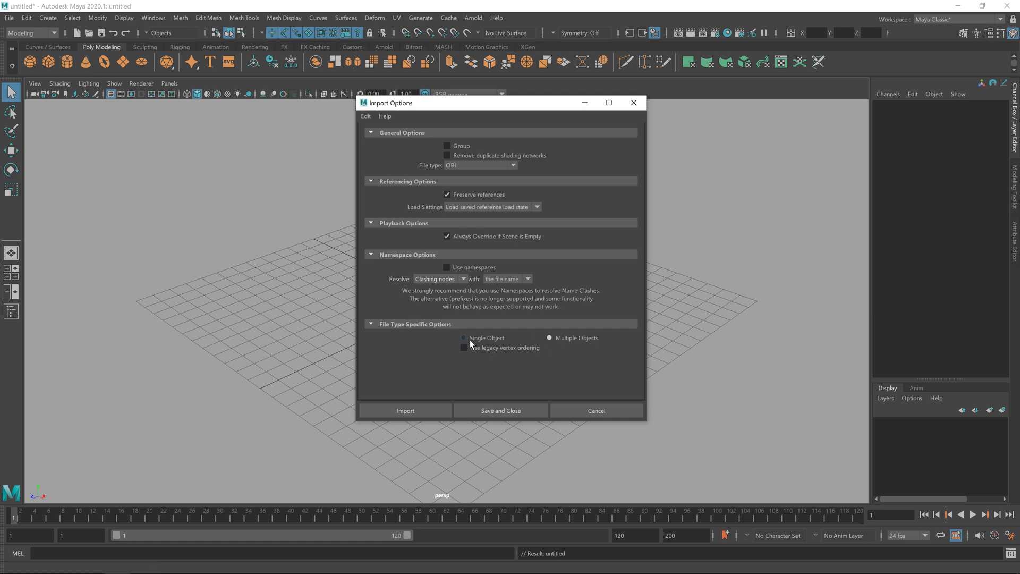
Import body.OBJ as a Single Object into the fresh scene.
left_click(406, 410)
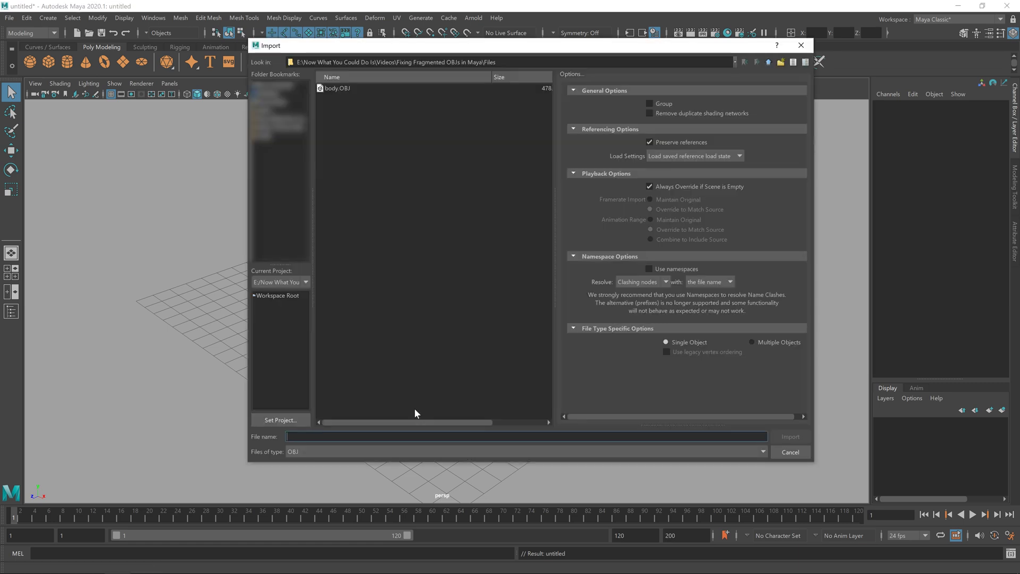
left_click(338, 87)
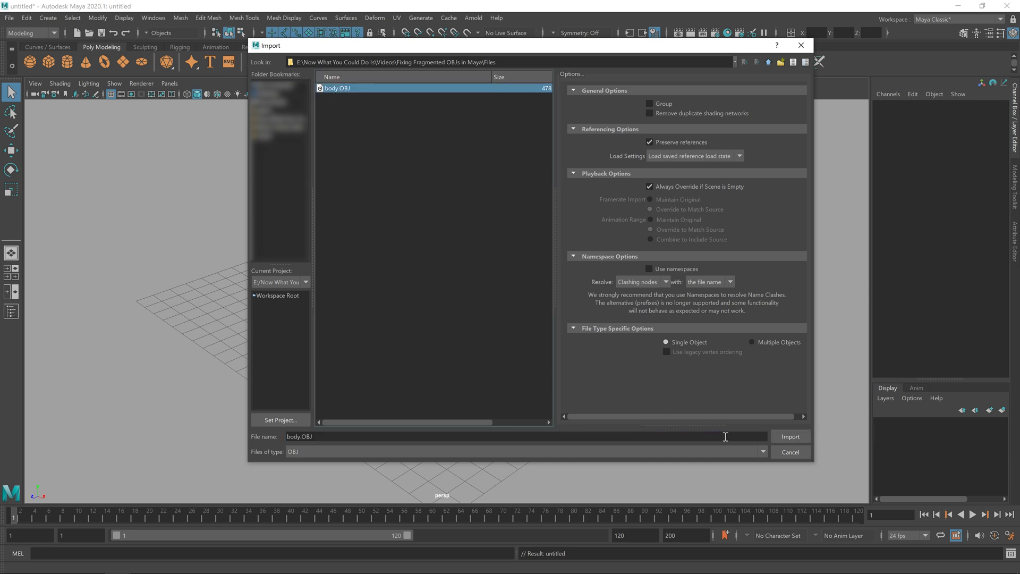
left_click(790, 436)
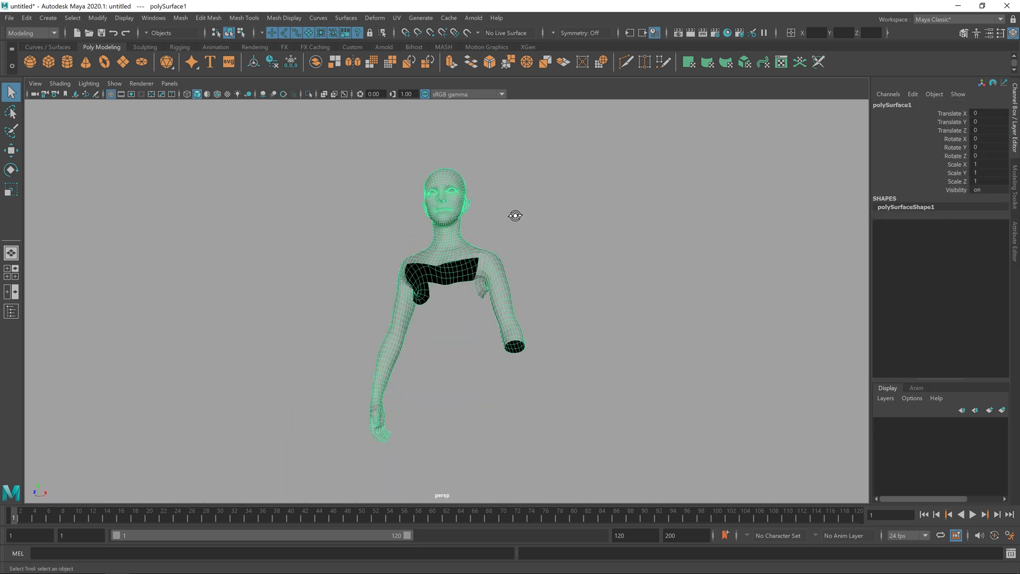
left_click_drag(515, 216, 521, 224)
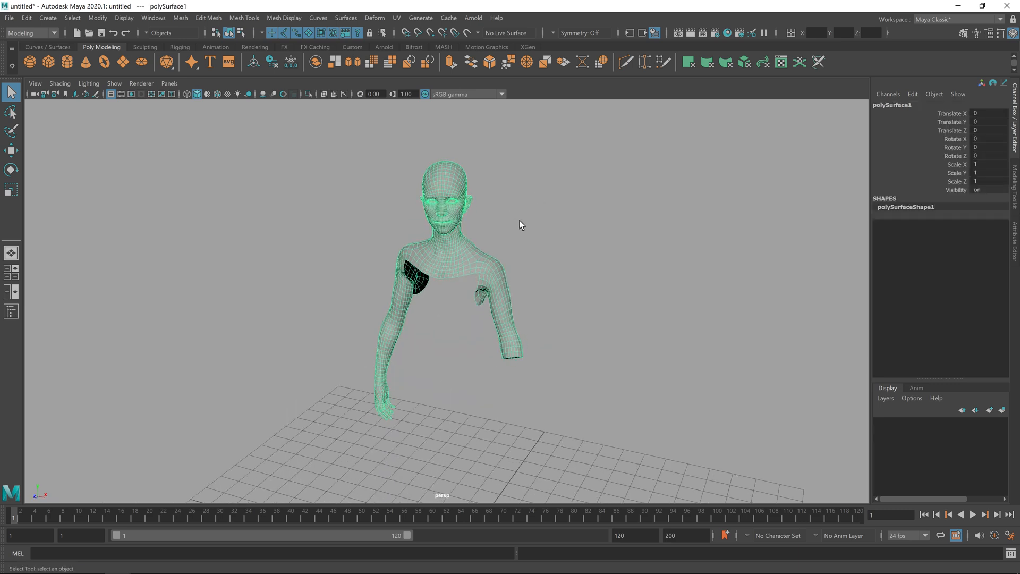
mouse_move(467, 250)
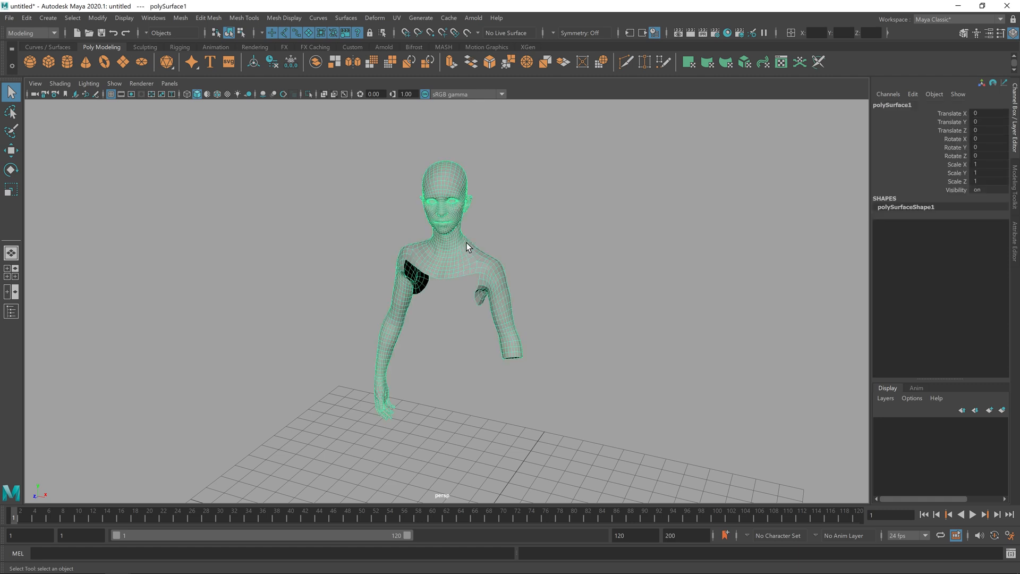